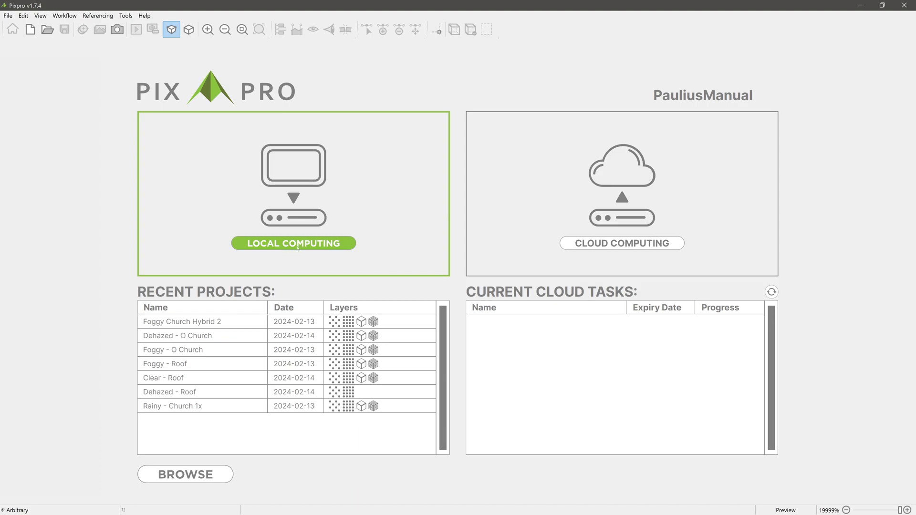
Step: Start a local project named 'Octagon Church' with automatic coordinate detection
{"action": "left_click", "coordinate": [294, 243]}
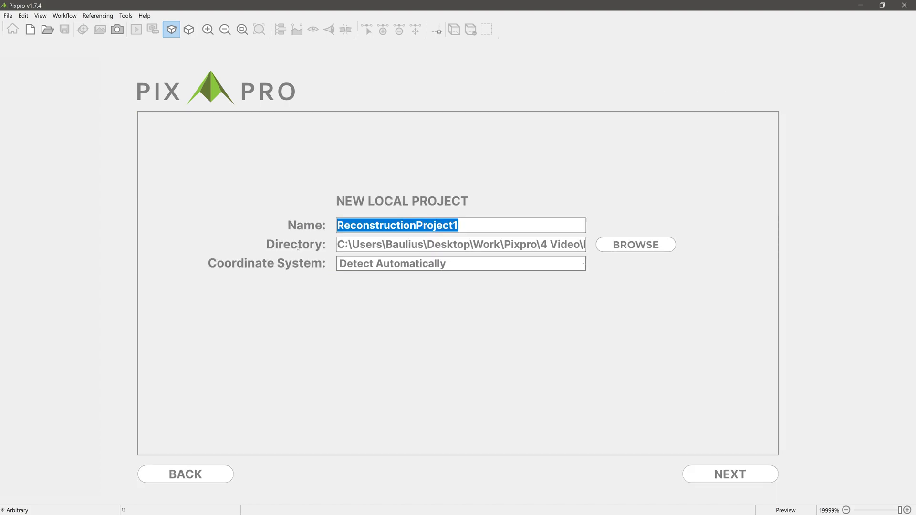
{"action": "type", "text": "Octagon Church"}
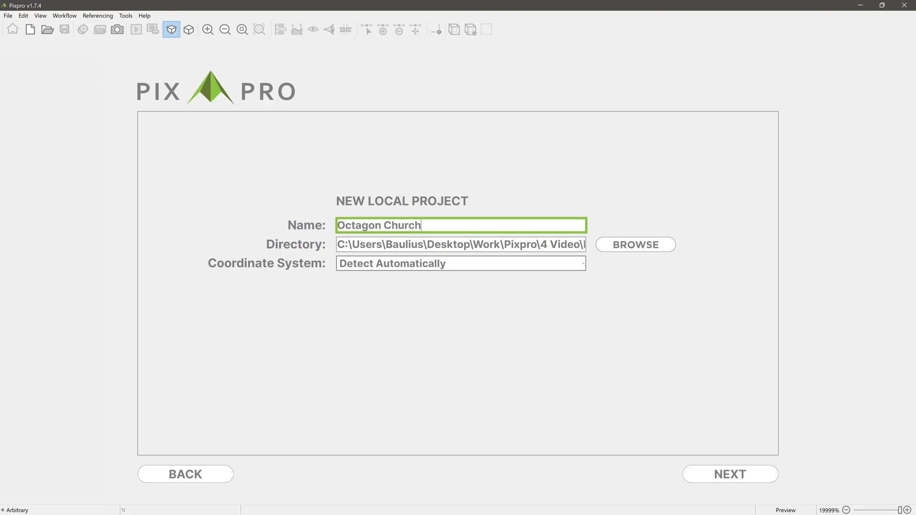
{"action": "left_click", "coordinate": [461, 245]}
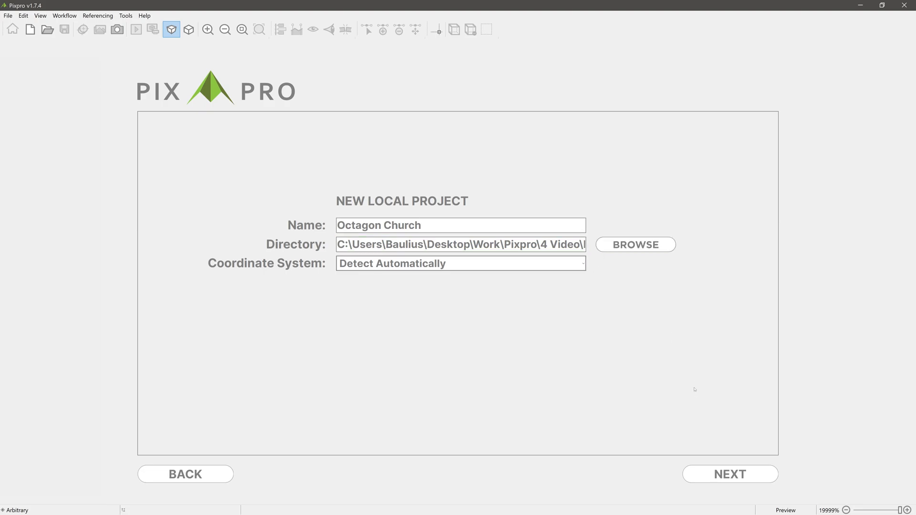
Step: Create the project and pick the DJI JPGs from the Octagon Church Set folder
{"action": "left_click", "coordinate": [729, 473]}
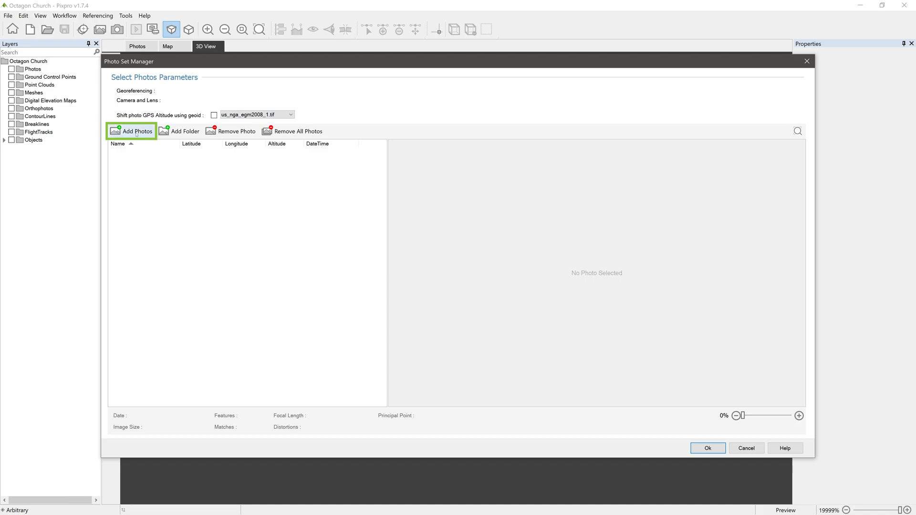
{"action": "left_click", "coordinate": [136, 131]}
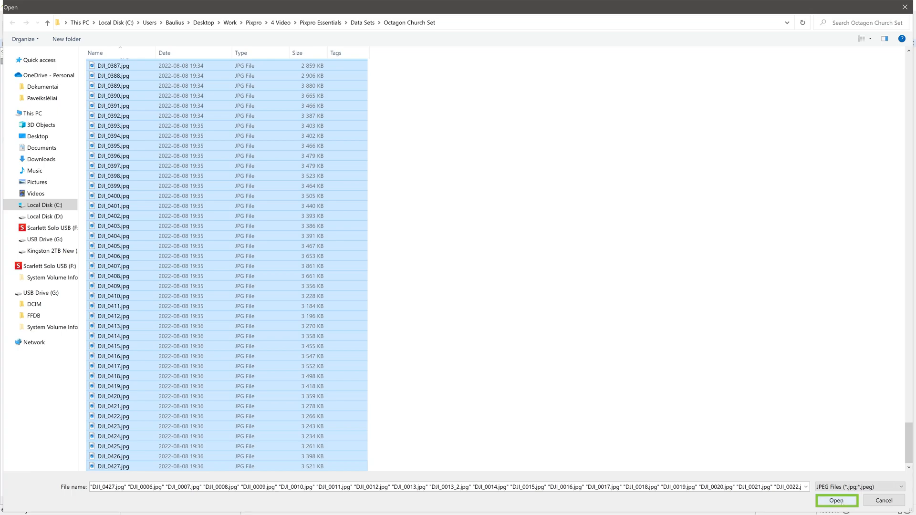
Step: Import the church photos and remove the stray cat photo DJI_0013_2.jpg
{"action": "left_click", "coordinate": [841, 500]}
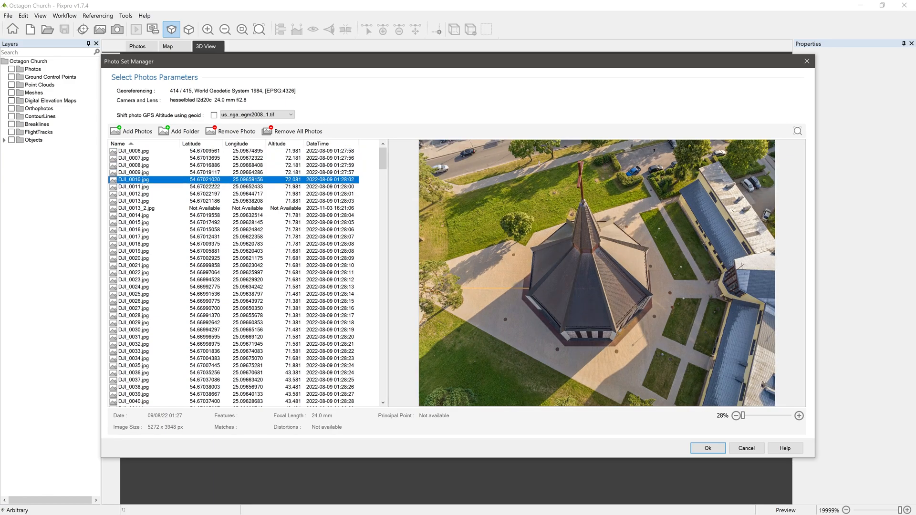
{"action": "left_click", "coordinate": [137, 208]}
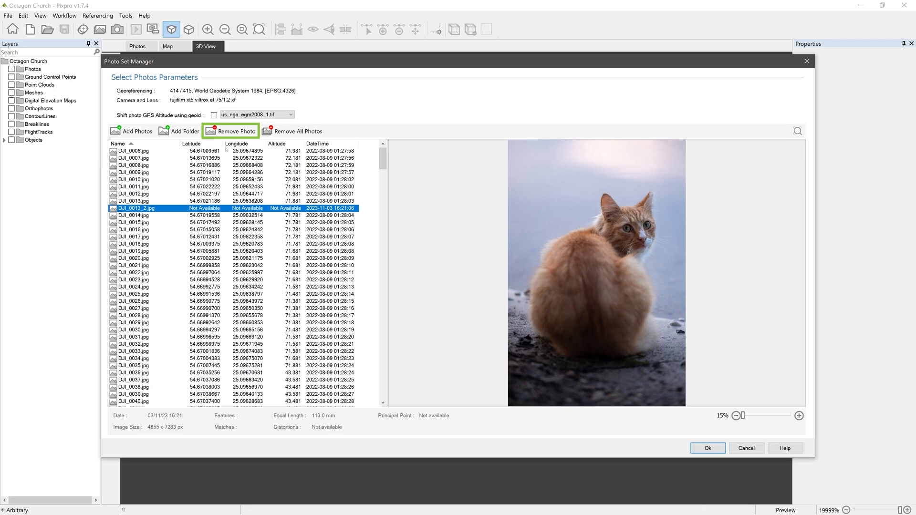
{"action": "mouse_move", "coordinate": [236, 131]}
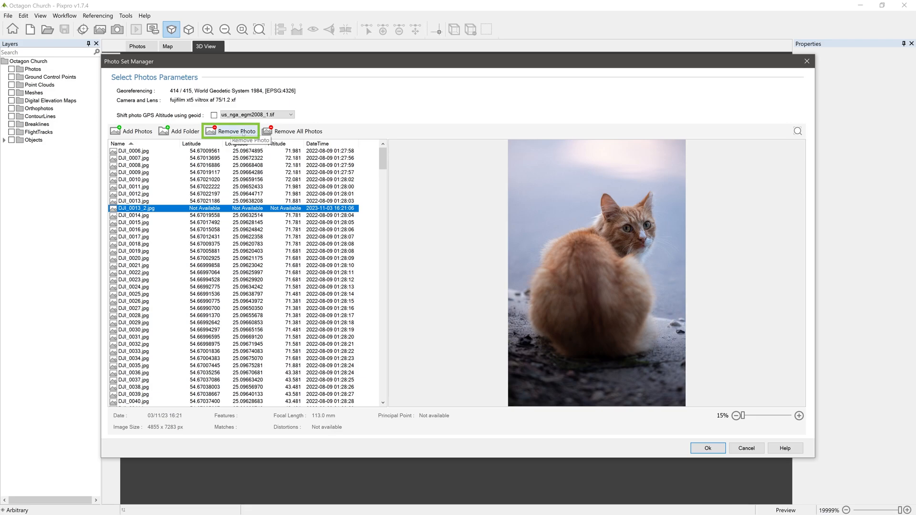
{"action": "left_click", "coordinate": [236, 131]}
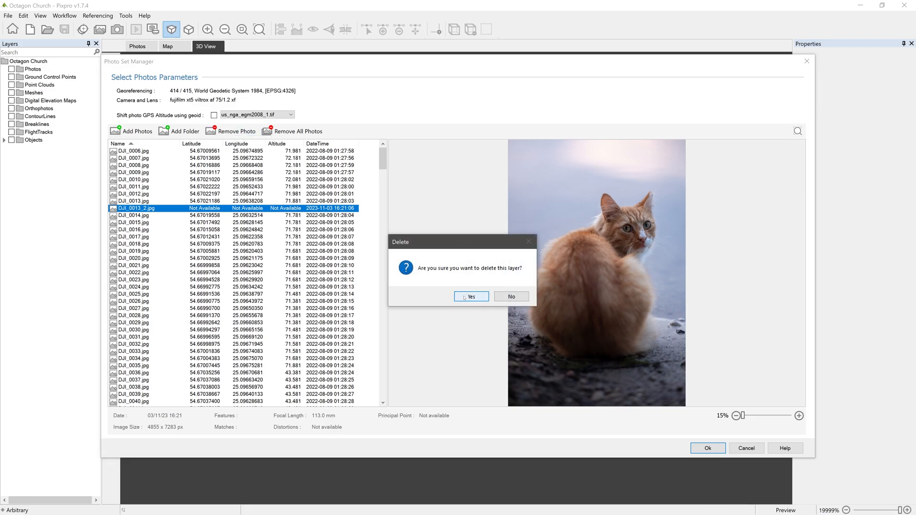
{"action": "left_click", "coordinate": [471, 297]}
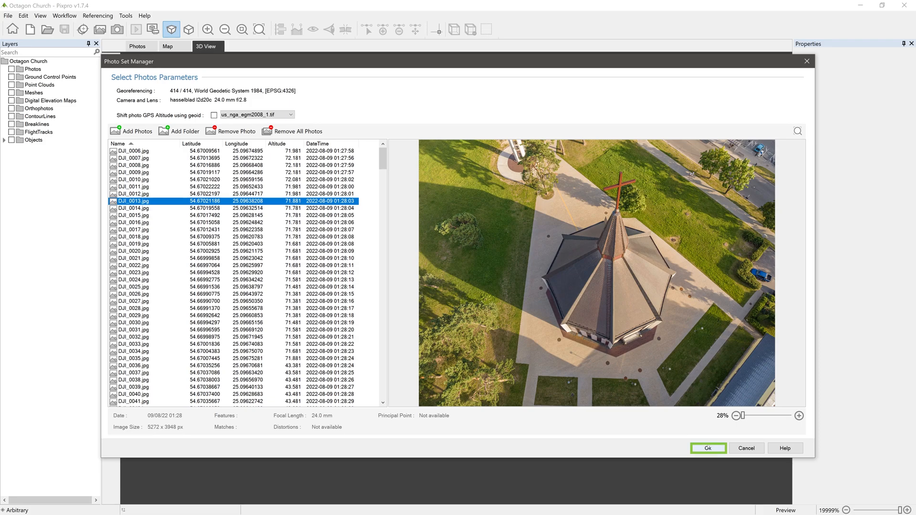
Step: Accept the photo set and bring up the Full Workflow settings
{"action": "left_click", "coordinate": [708, 448]}
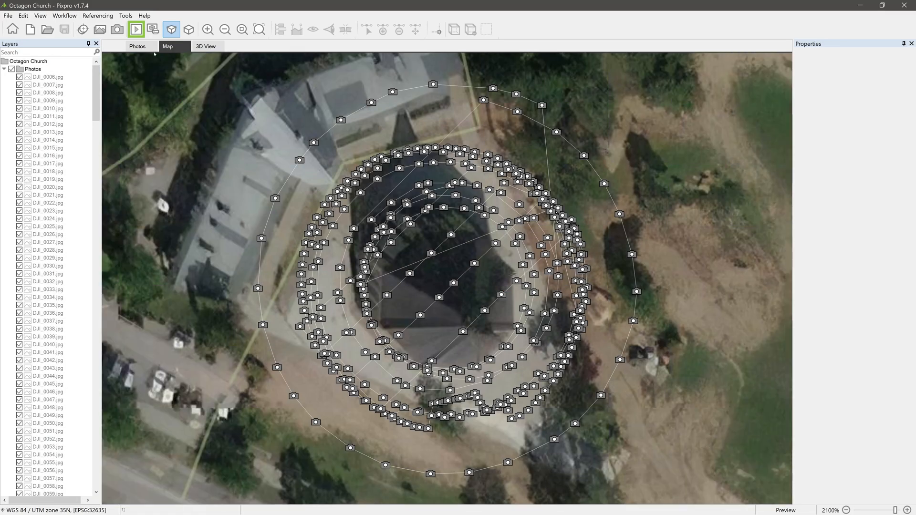
{"action": "mouse_move", "coordinate": [139, 30]}
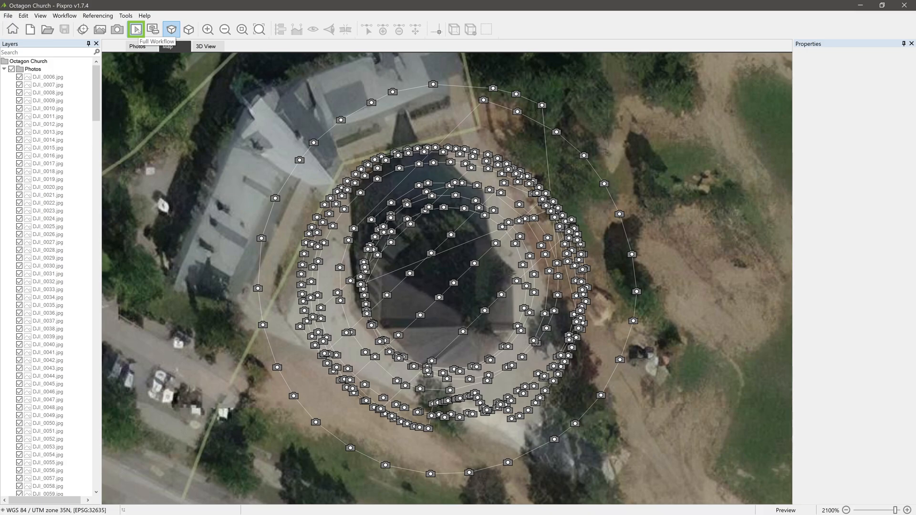
{"action": "left_click", "coordinate": [134, 29]}
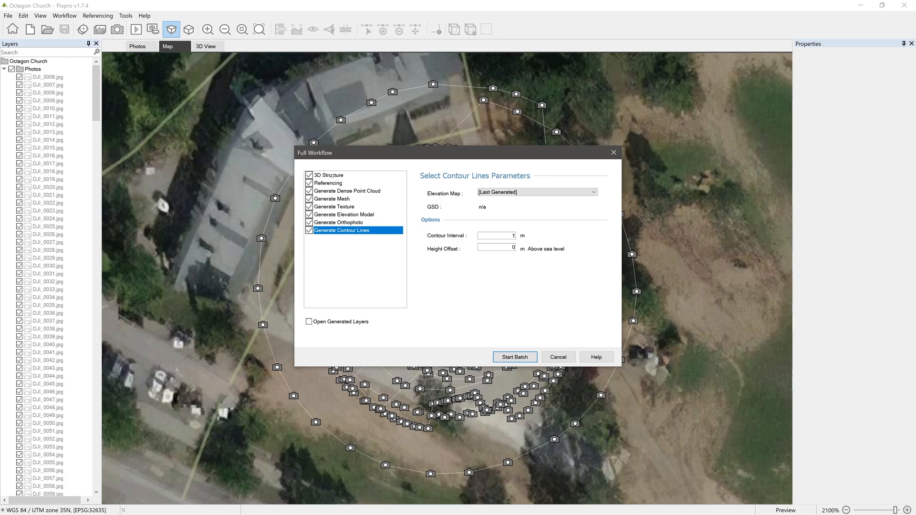
Step: Run a batch with only 3D Structure and Generate Dense Point Cloud checked
{"action": "left_click", "coordinate": [334, 207]}
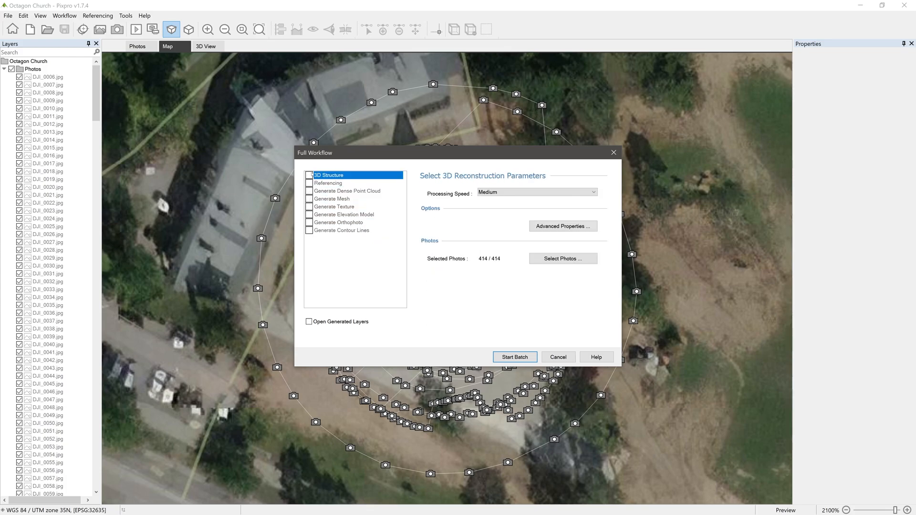
{"action": "left_click", "coordinate": [309, 175]}
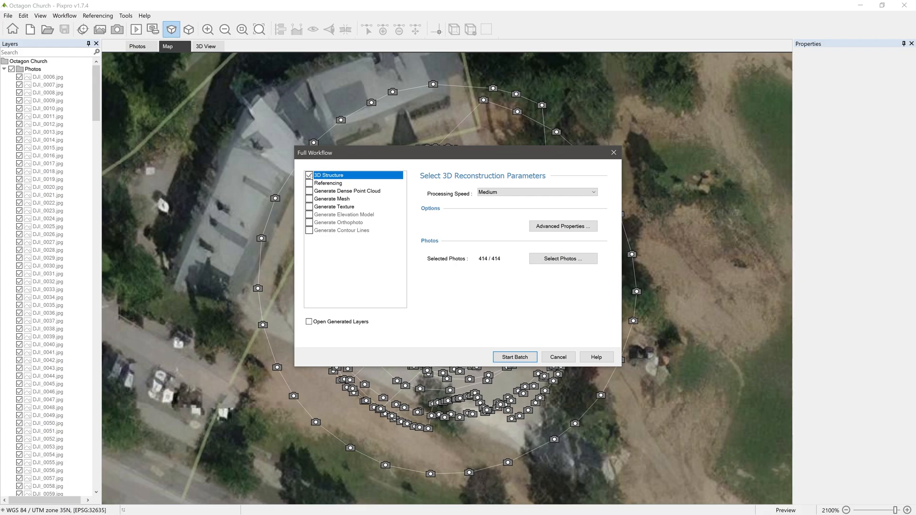
{"action": "left_click", "coordinate": [330, 183]}
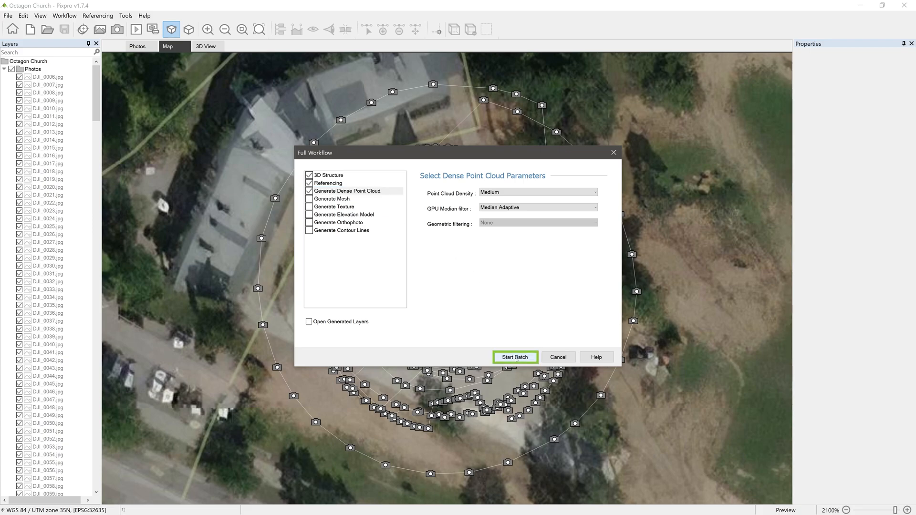
{"action": "left_click", "coordinate": [515, 356]}
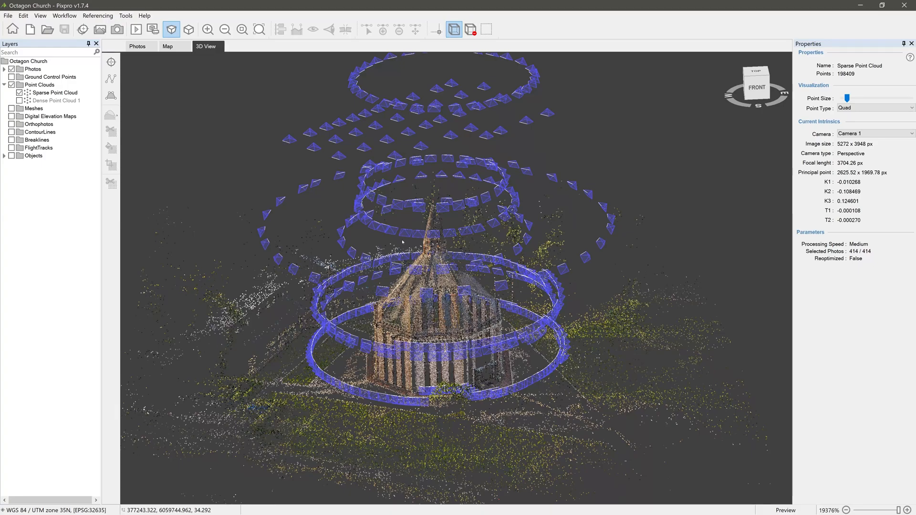
Step: Show only Dense Point Cloud 1, hiding the sparse cloud and photo positions
{"action": "left_click", "coordinate": [23, 93]}
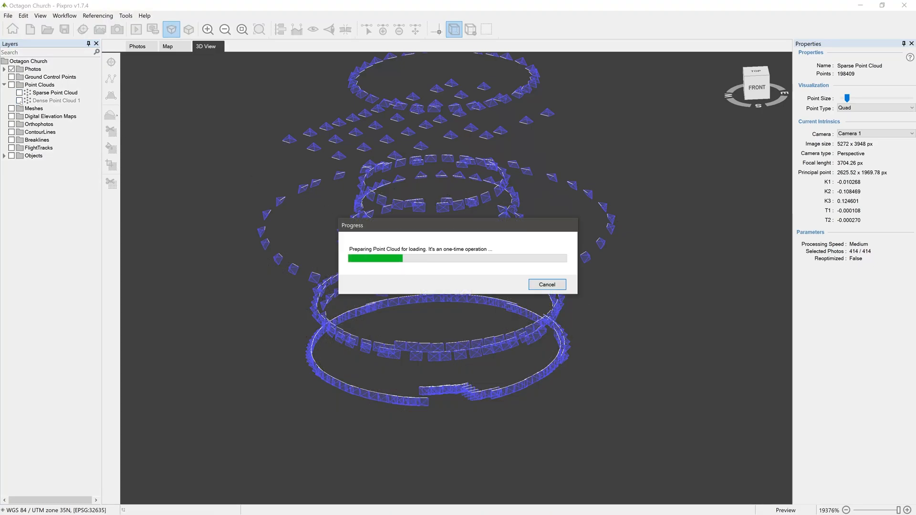
{"action": "left_click", "coordinate": [22, 100]}
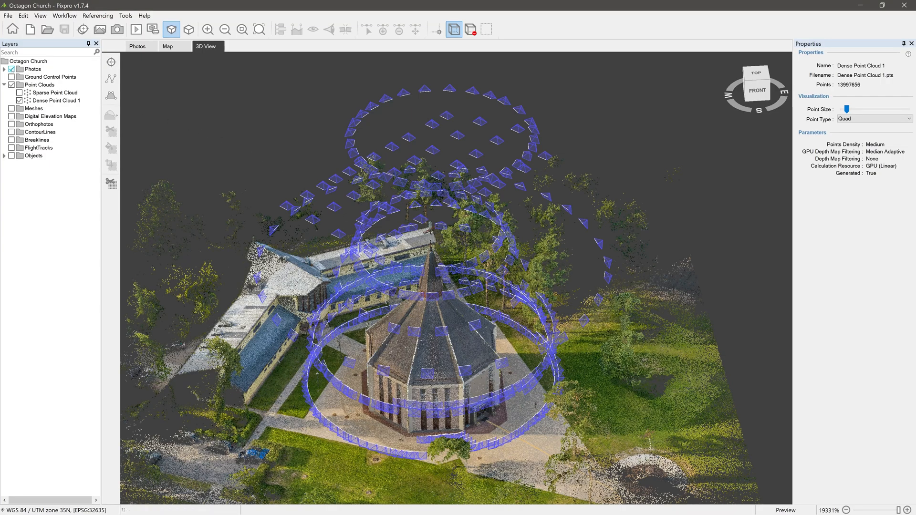
{"action": "left_click", "coordinate": [16, 69]}
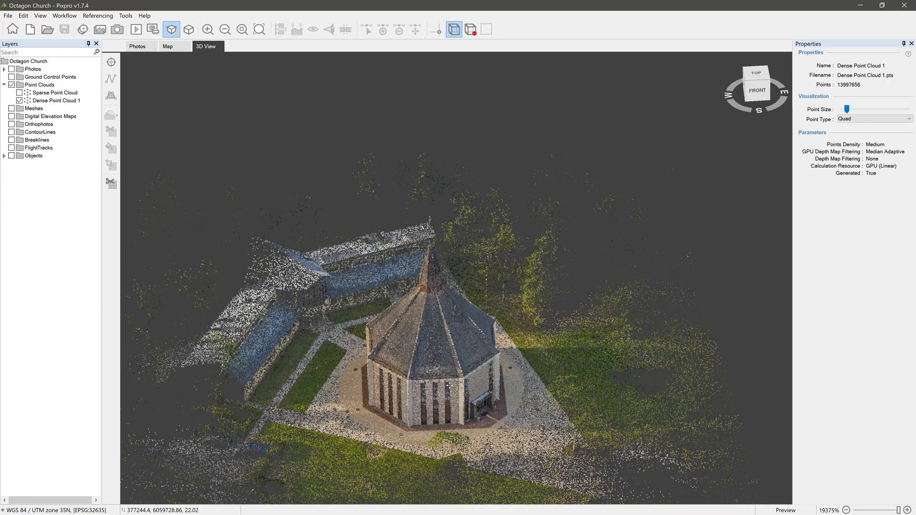